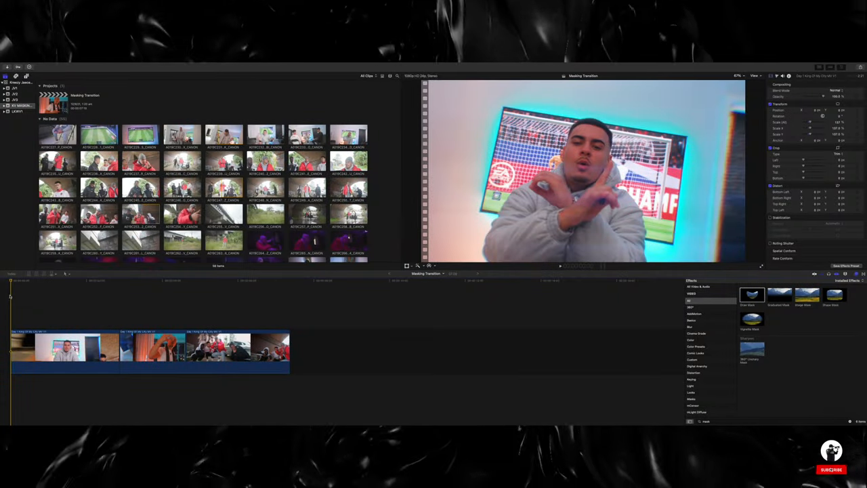
Step: Park the playhead on the frame to freeze and select the orange-curtain clip
left_click(831, 470)
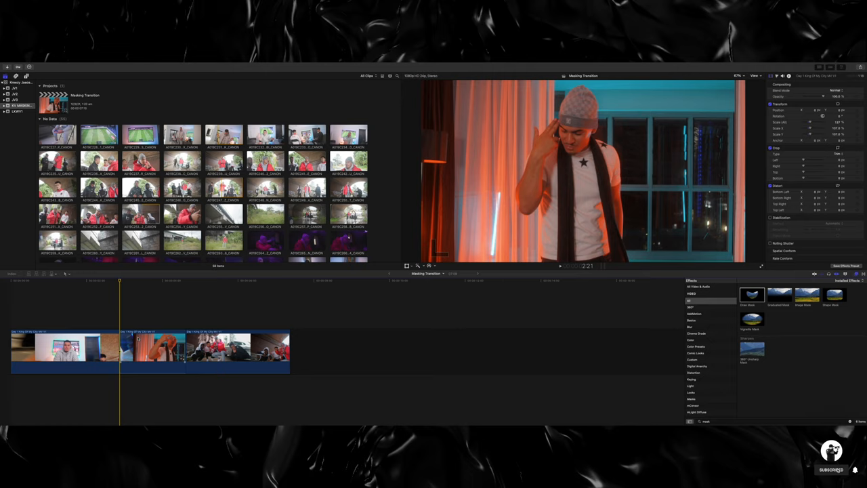
left_click(153, 351)
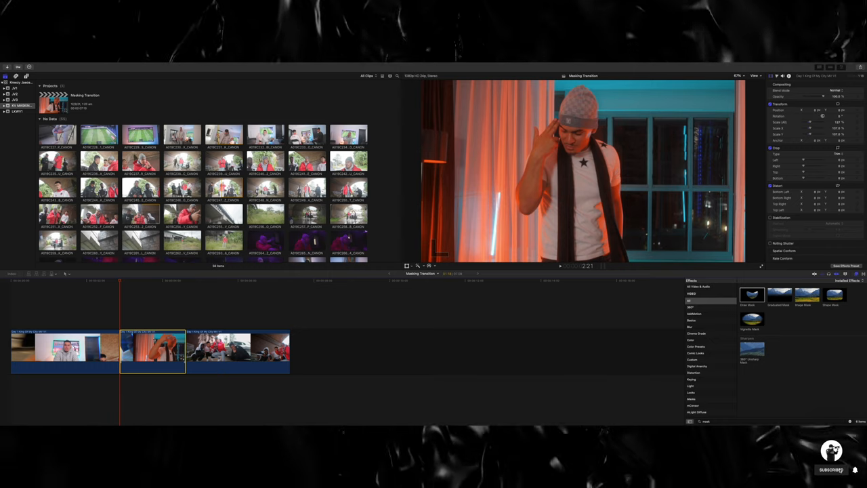
Step: Add a freeze frame of the orange-curtain shot and park the playhead near its start
left_click(53, 65)
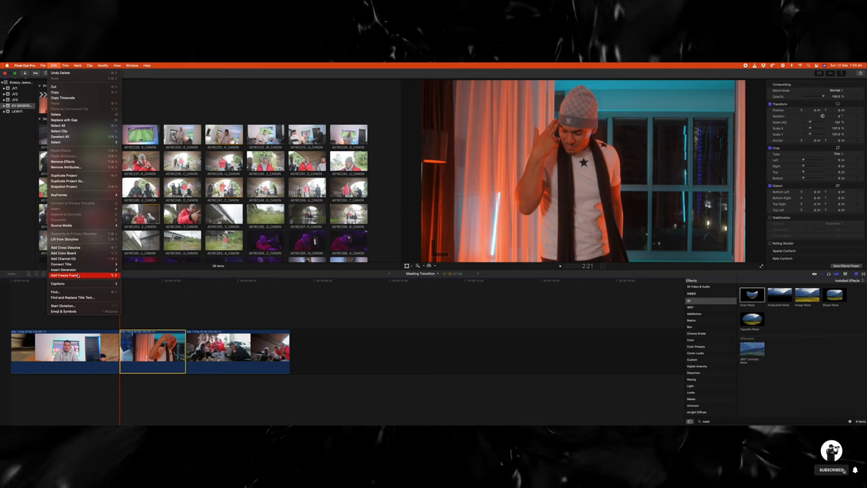
left_click(77, 275)
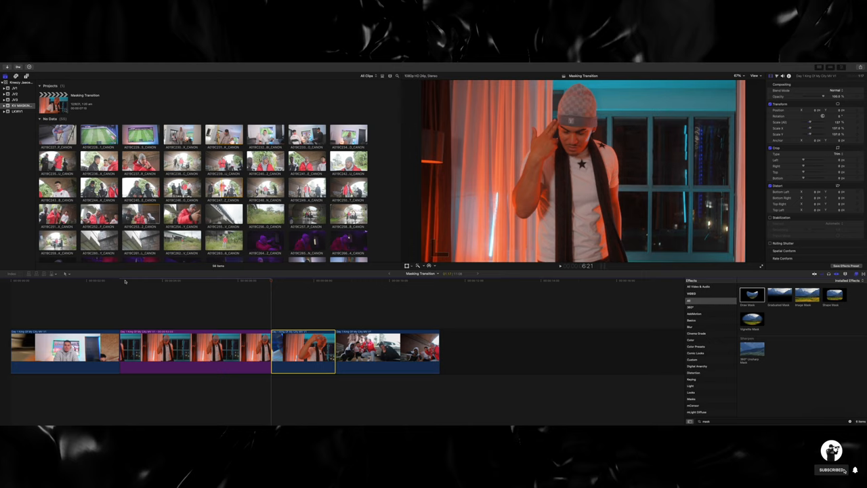
left_click(245, 281)
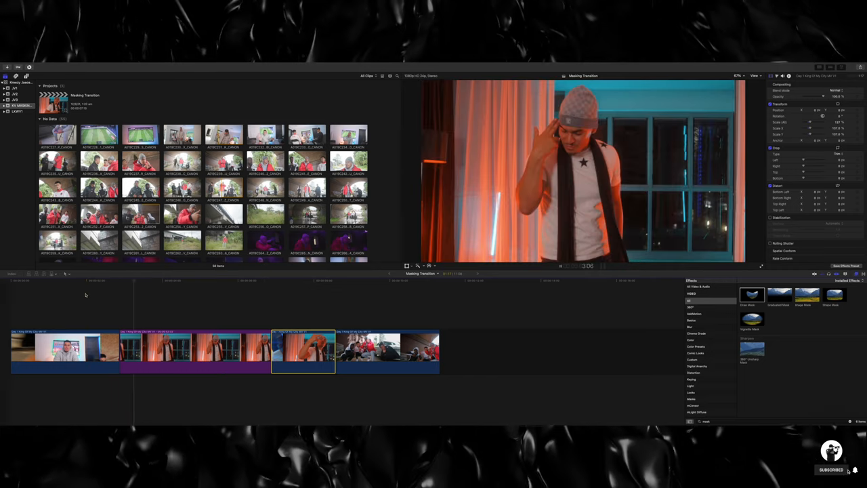
left_click(210, 281)
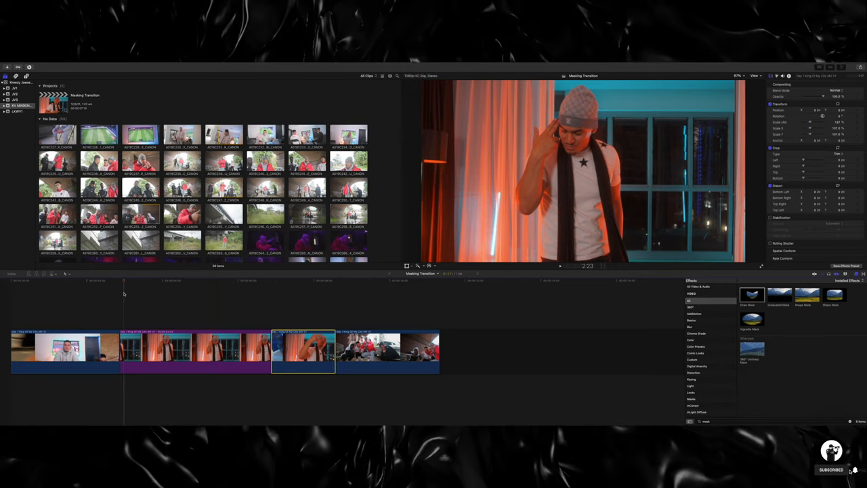
left_click(195, 349)
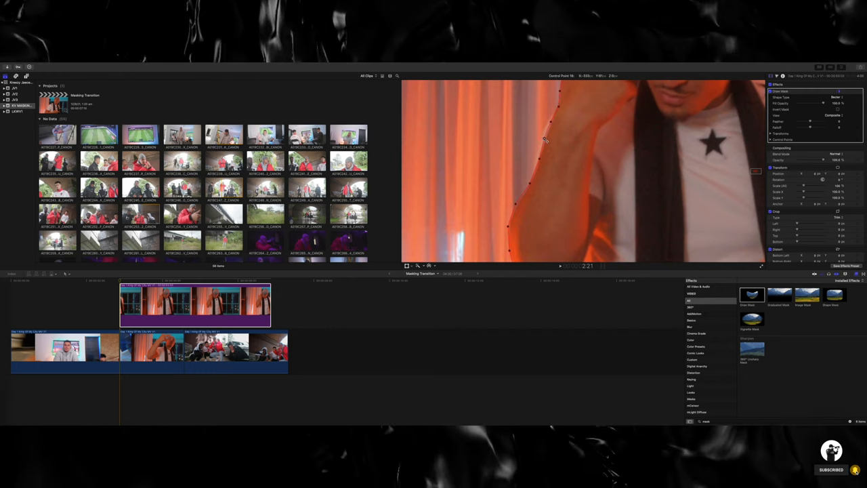
Step: Add another control point to the mask outline around the man
left_click(738, 75)
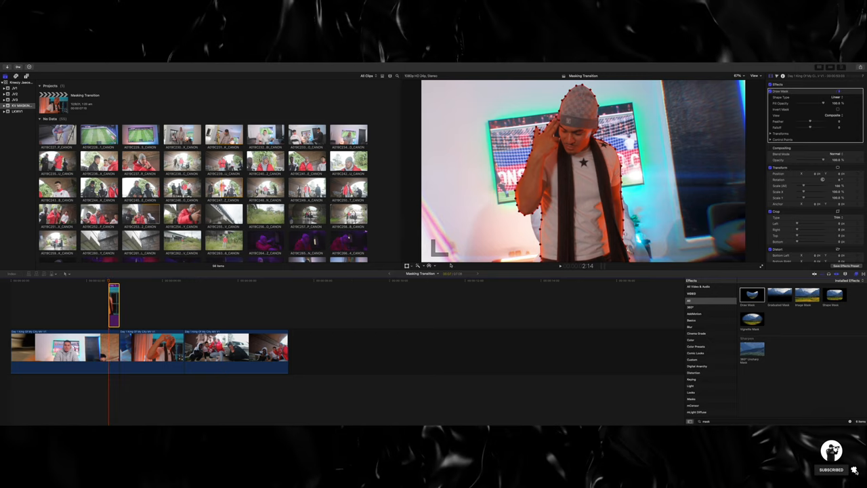
Step: Bring up the Red Giant Universe categories in the effects library
left_click(769, 167)
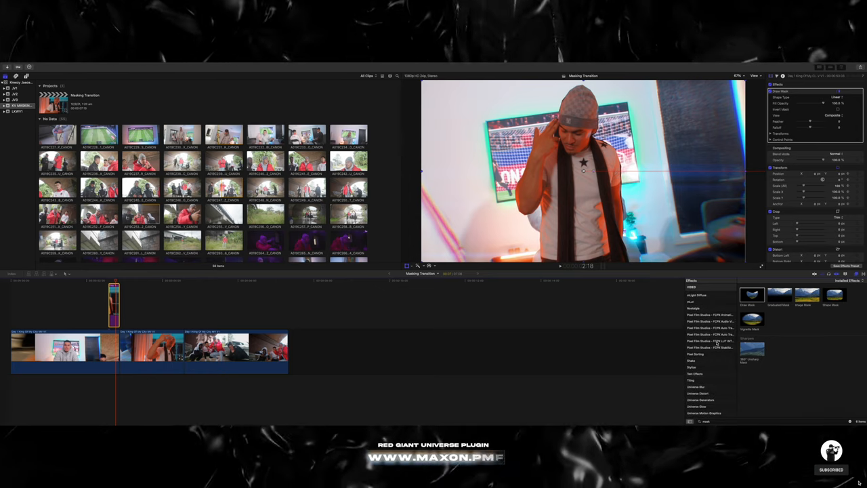
Step: Scroll the Effects browser down to the Universe Stylize category and show its effects
scroll("down", 3)
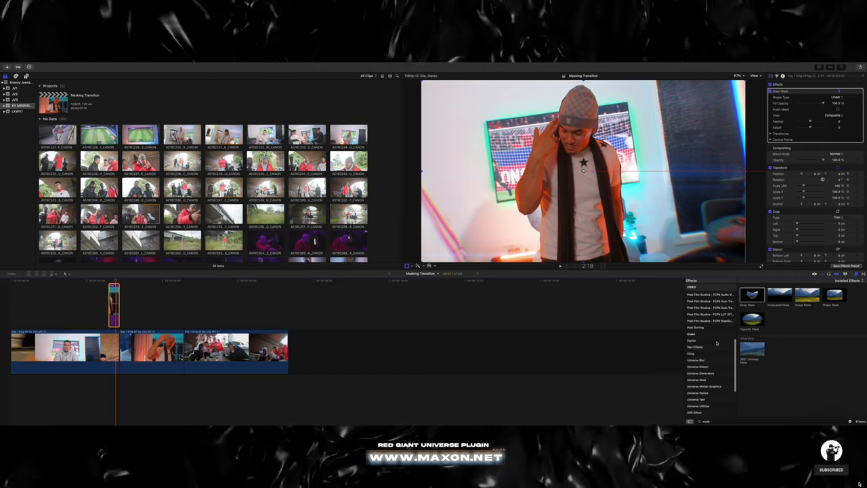
scroll("down", 3)
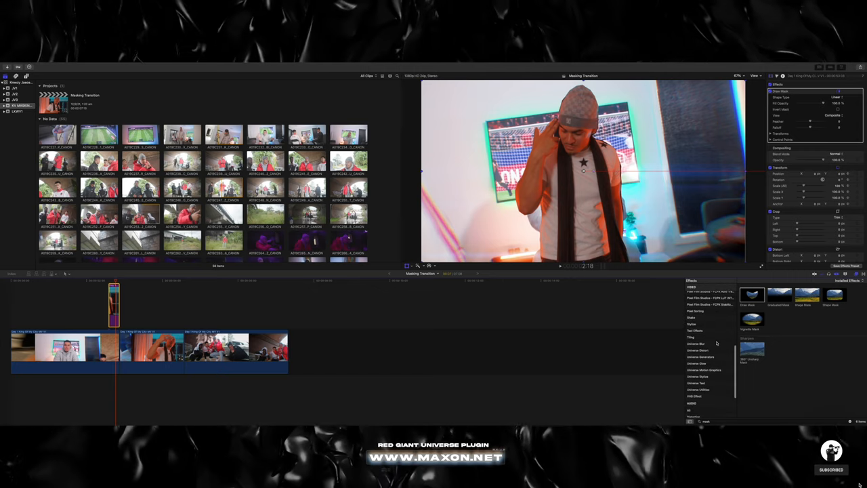
scroll("down", 3)
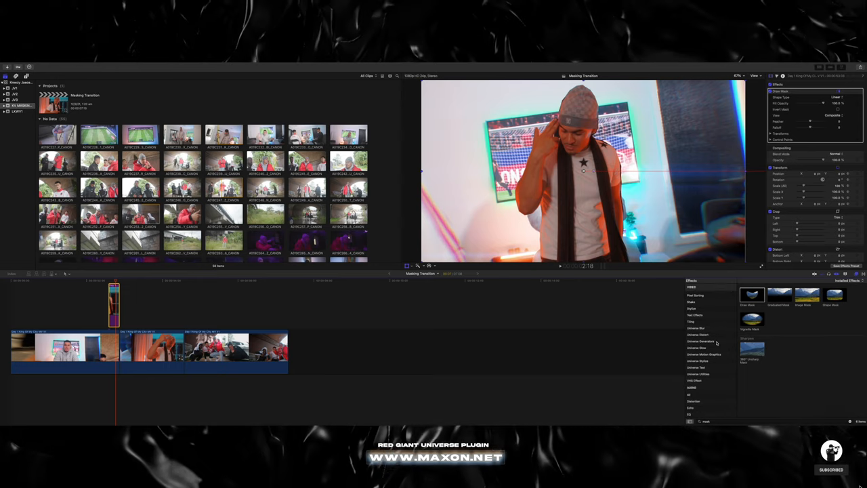
mouse_move(705, 365)
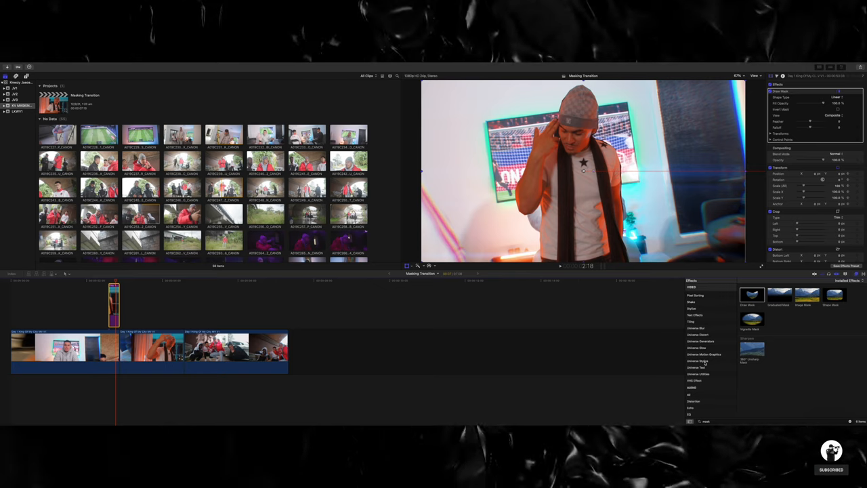
left_click(705, 360)
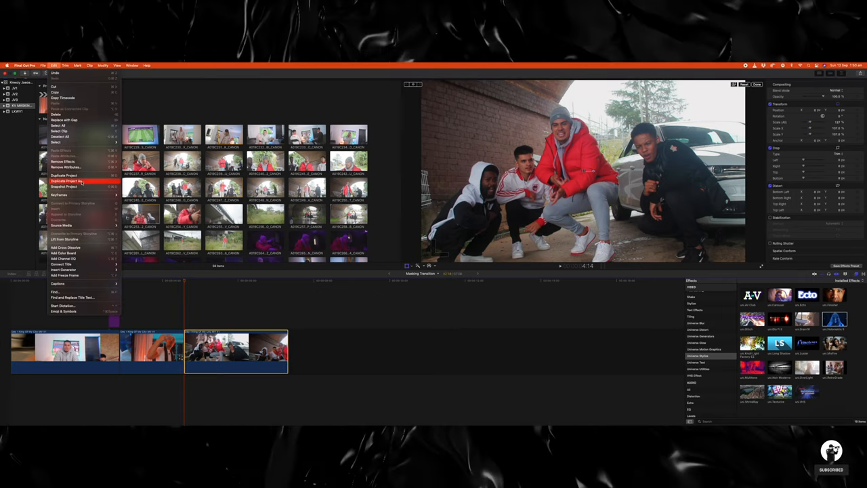
mouse_move(85, 275)
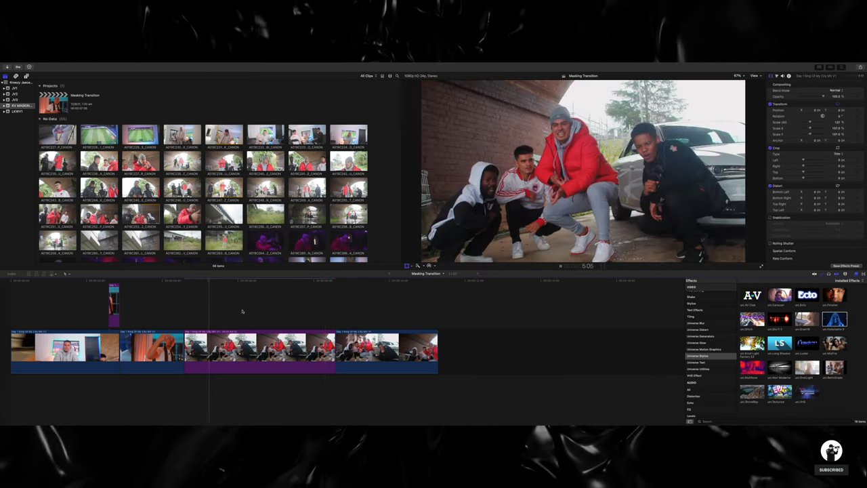
Step: Select the group freeze frame, show all video effects, and begin an effects search
left_click(246, 280)
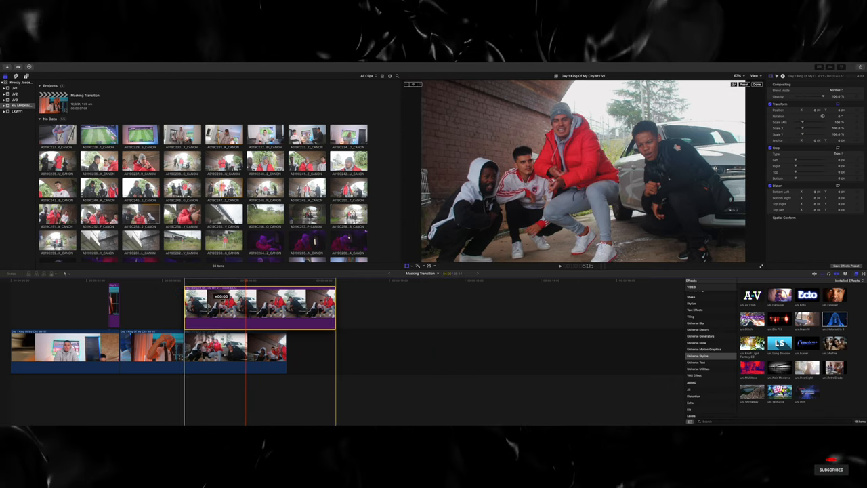
left_click(698, 287)
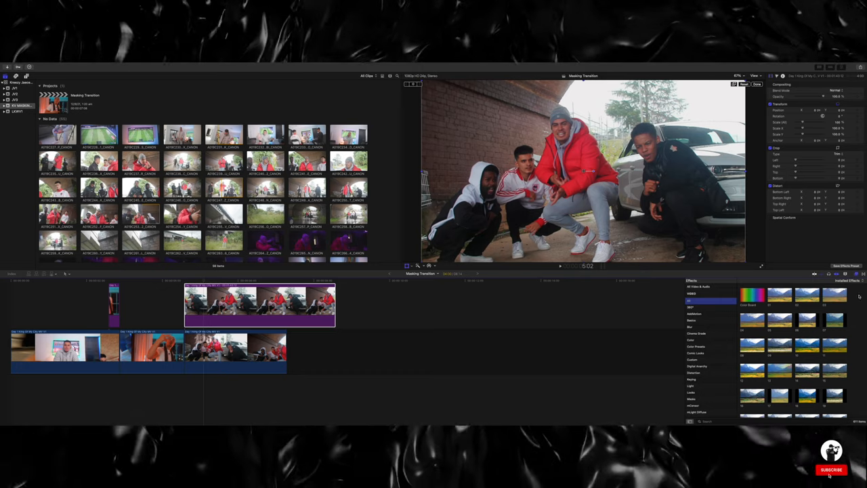
left_click(832, 469)
type("mas")
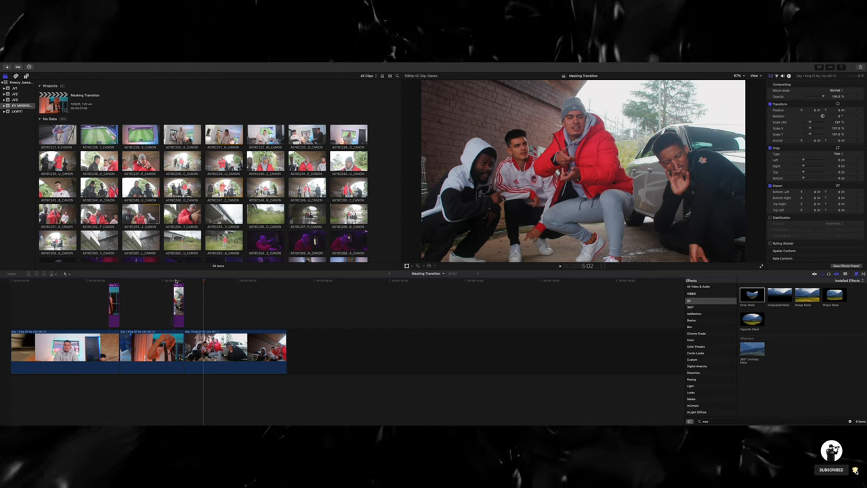
Step: Jump back to the man's clip, then select the group freeze frame clip
left_click(156, 280)
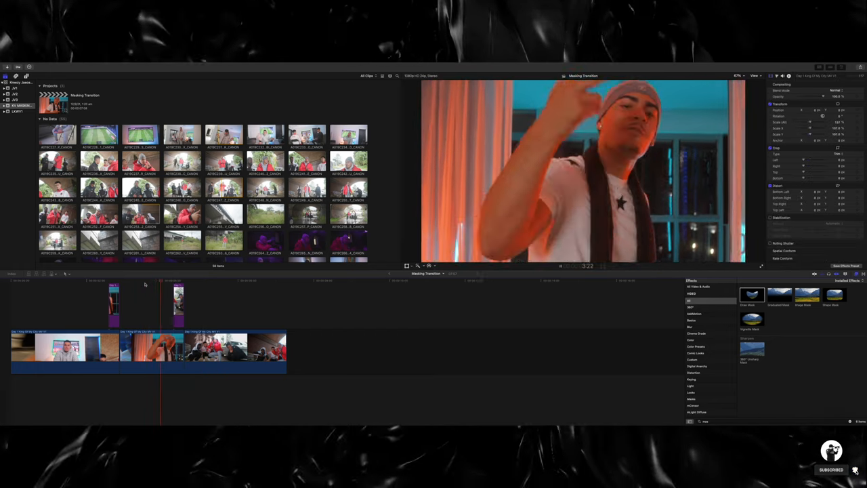
left_click(178, 305)
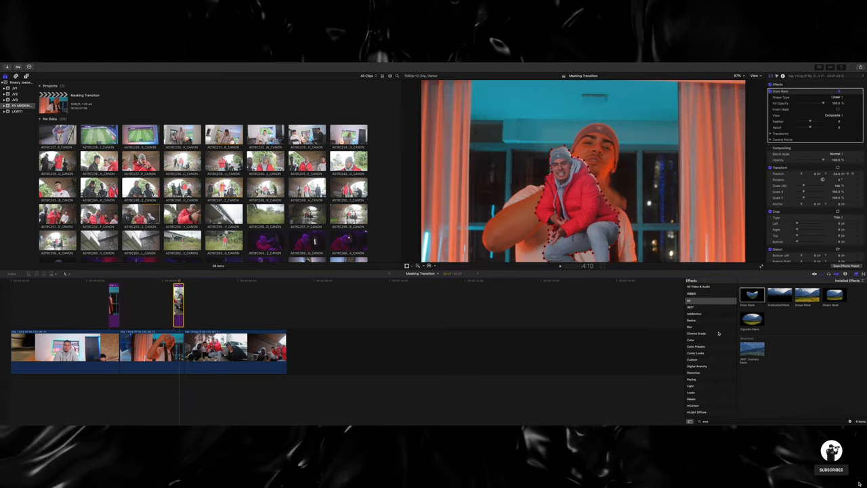
Step: Show Universe Stylize effects and list the Holo Matrix glitch presets in the Inspector
scroll("down", 3)
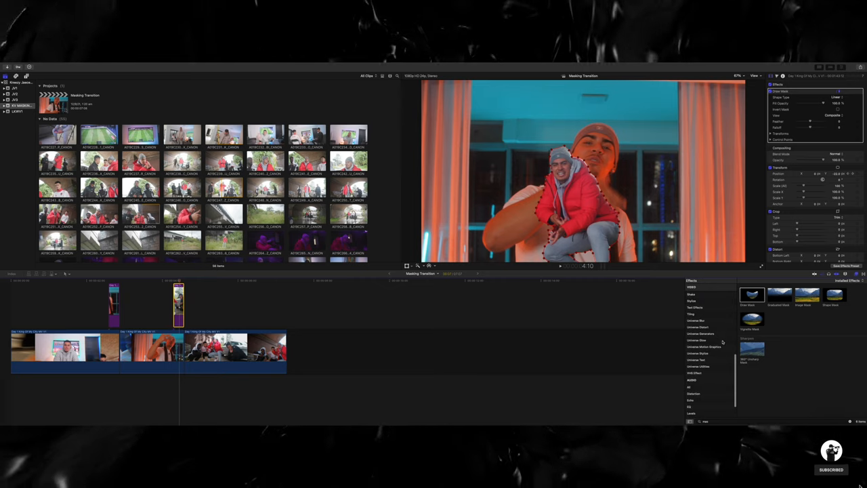
left_click(710, 354)
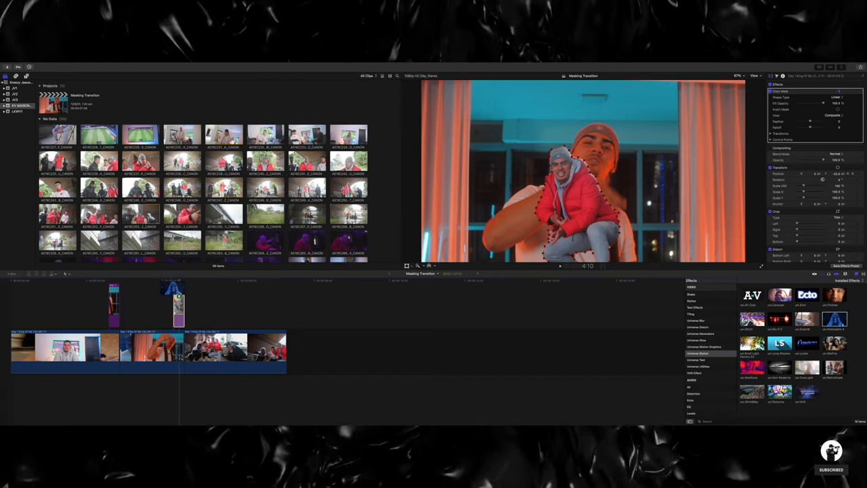
left_click(818, 151)
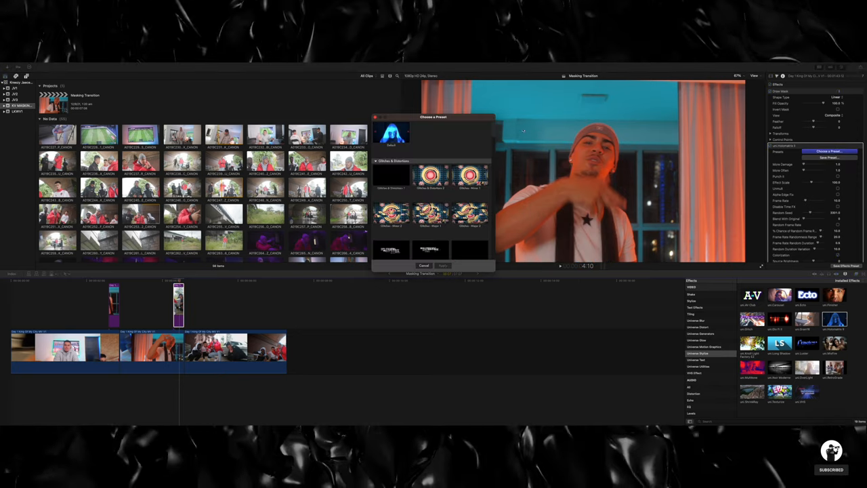